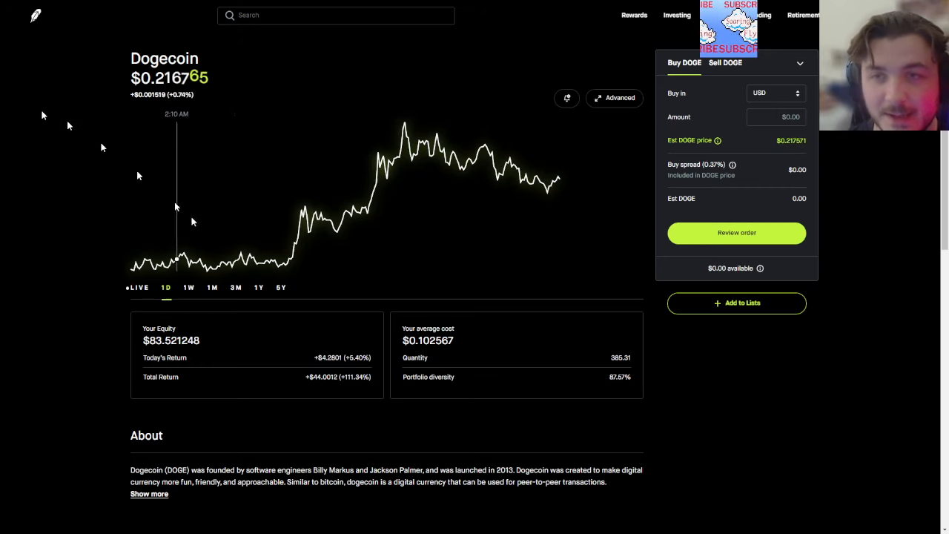
Widen the Dogecoin price chart from one month to the three-month range.
left_click(212, 287)
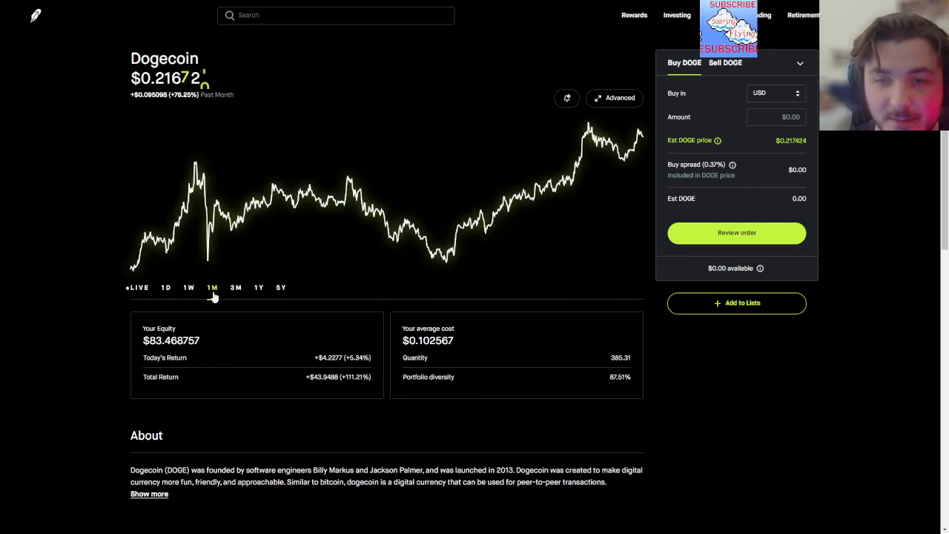
left_click(236, 287)
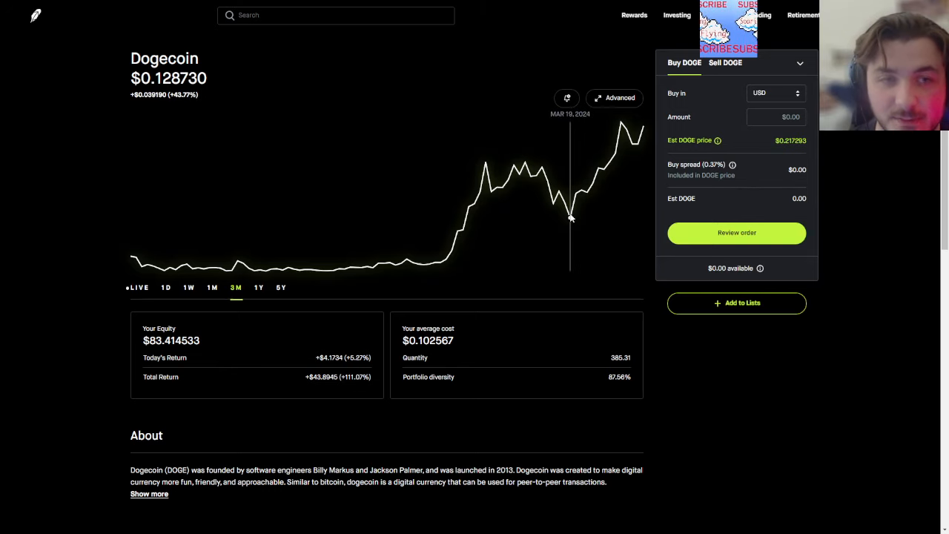
mouse_move(621, 141)
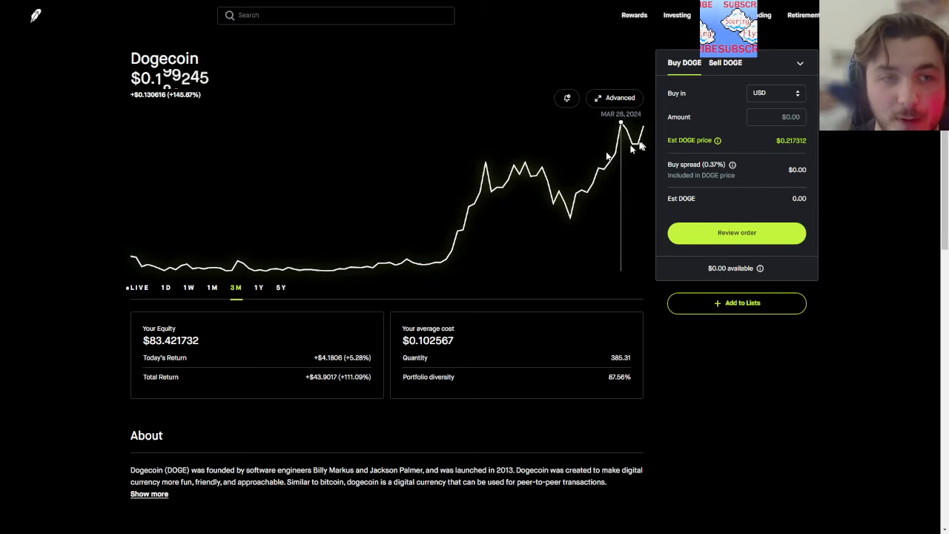
mouse_move(513, 178)
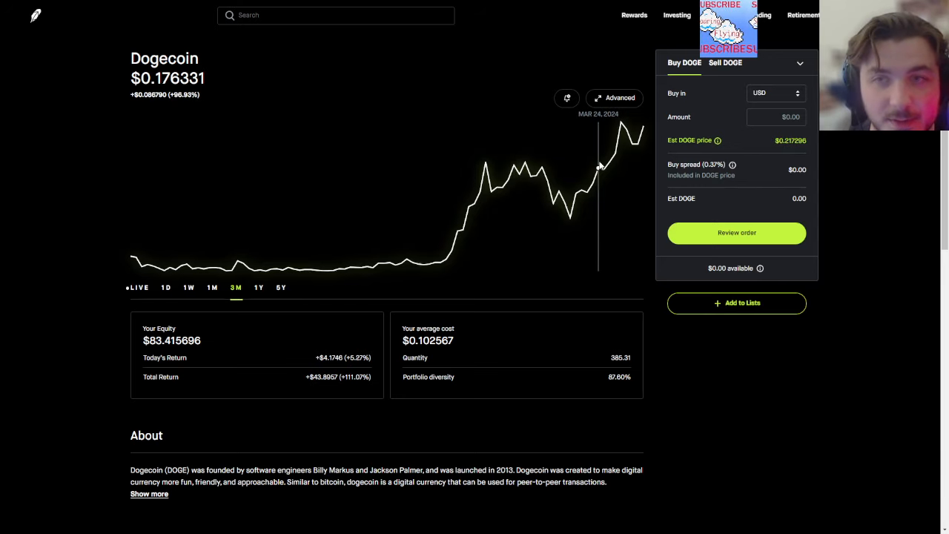
mouse_move(260, 214)
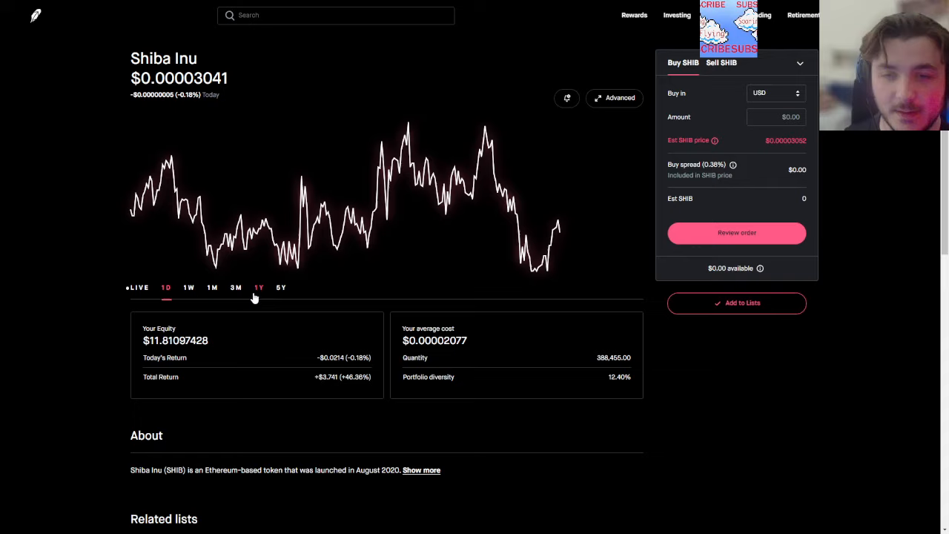
Return from the Shiba Inu page to the portfolio overview and scroll to the crypto holdings.
left_click(258, 288)
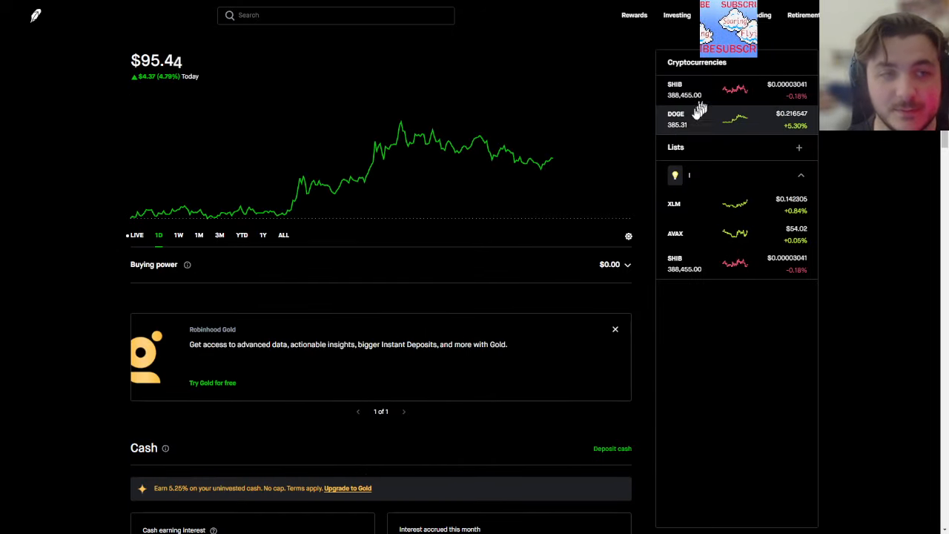
scroll("down", 3)
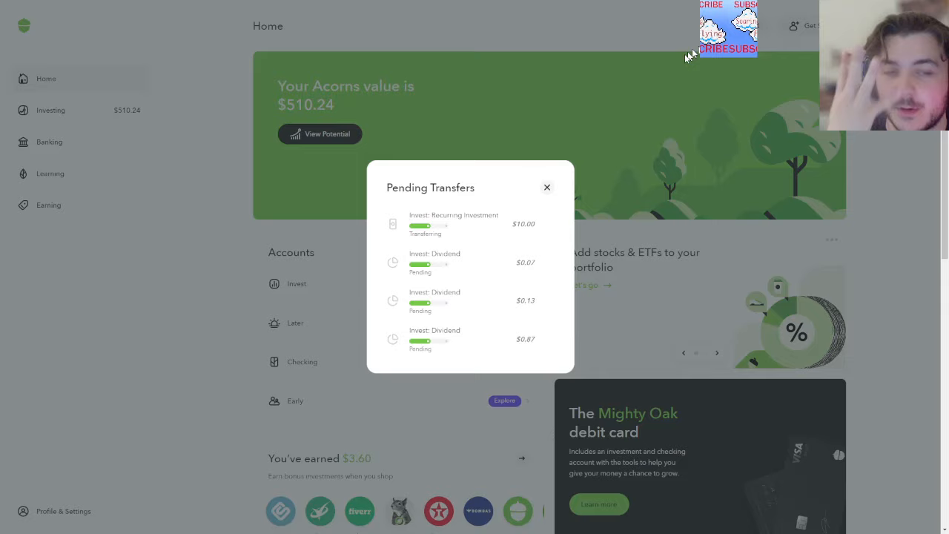
mouse_move(592, 121)
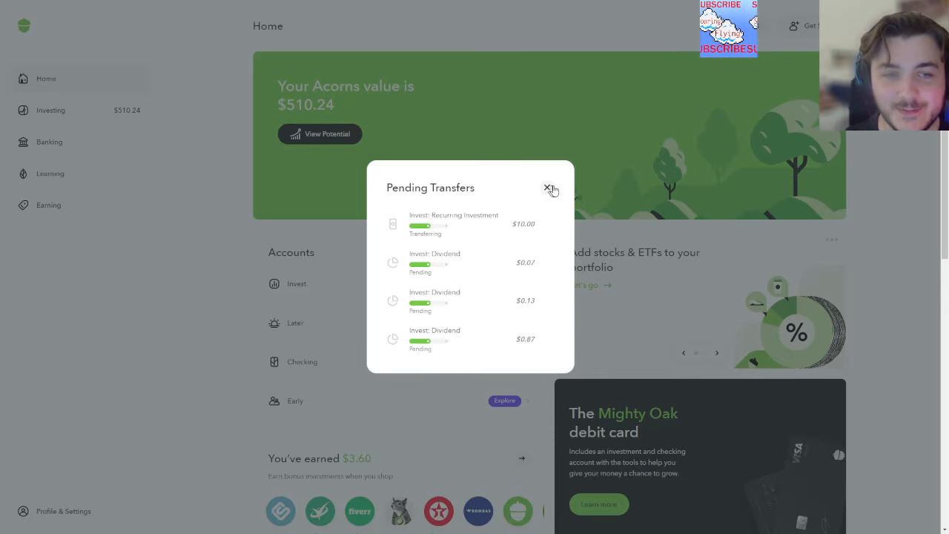
Dismiss pending transfers, open the $510.24 Invest account value with its four ETF holdings, then close it.
left_click(549, 187)
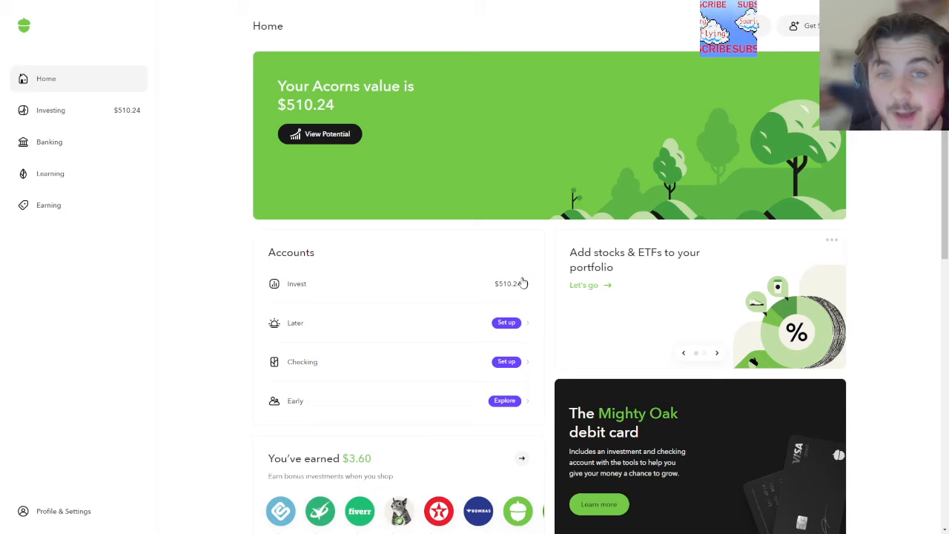
left_click(297, 283)
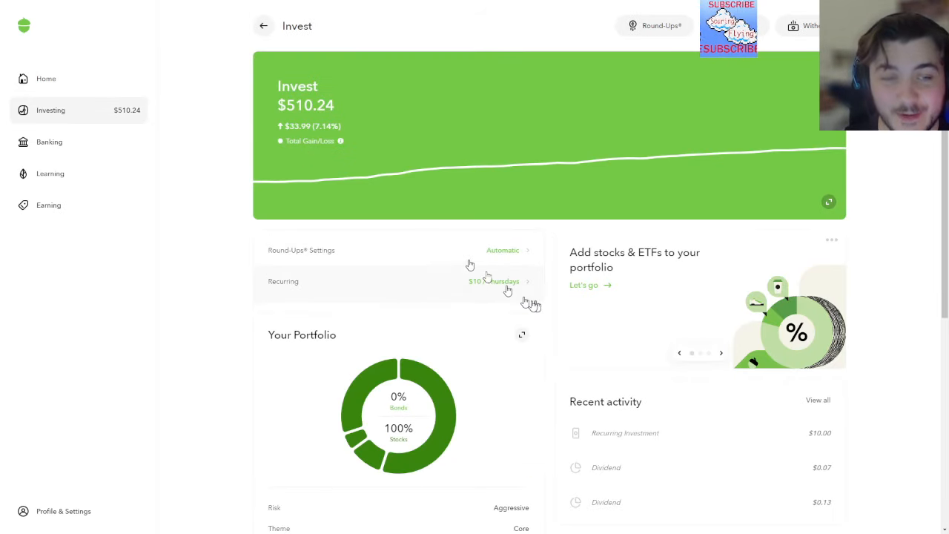
scroll("down", 3)
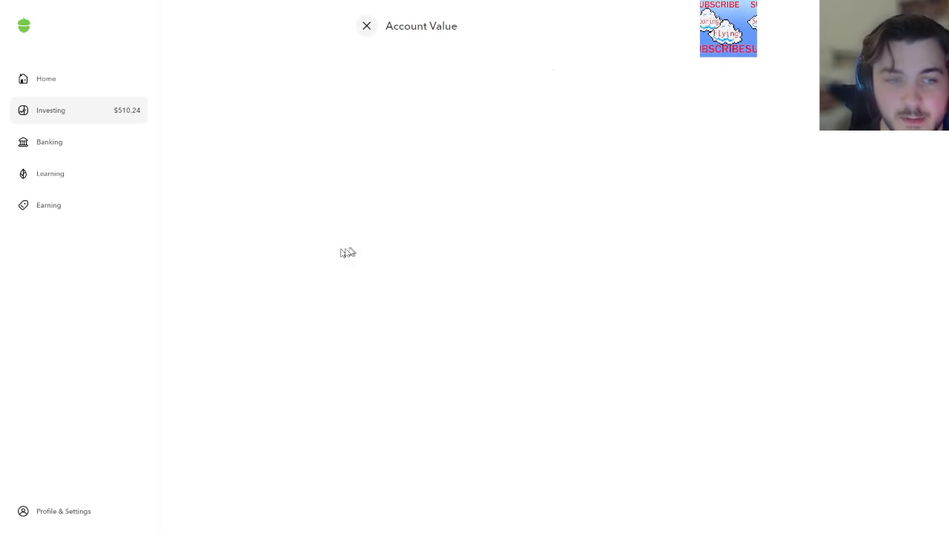
scroll("down", 3)
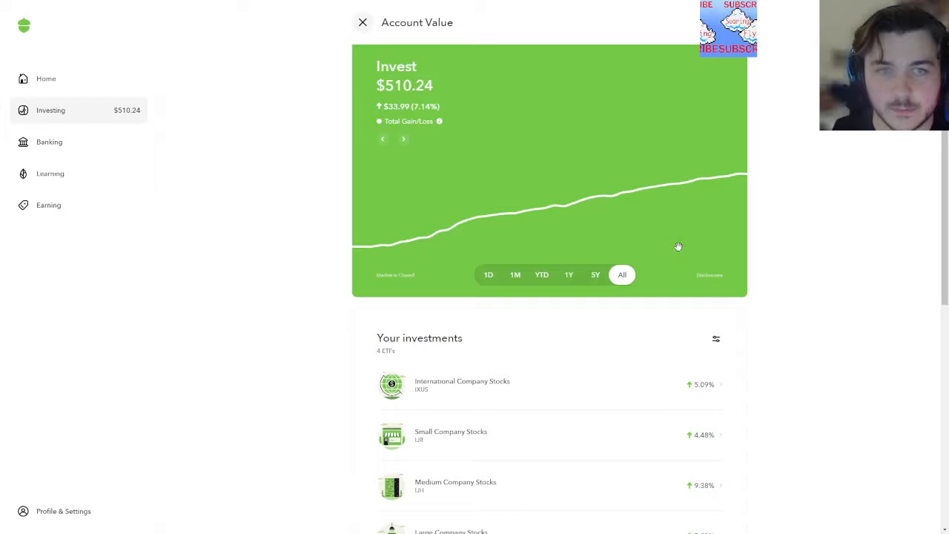
mouse_move(418, 101)
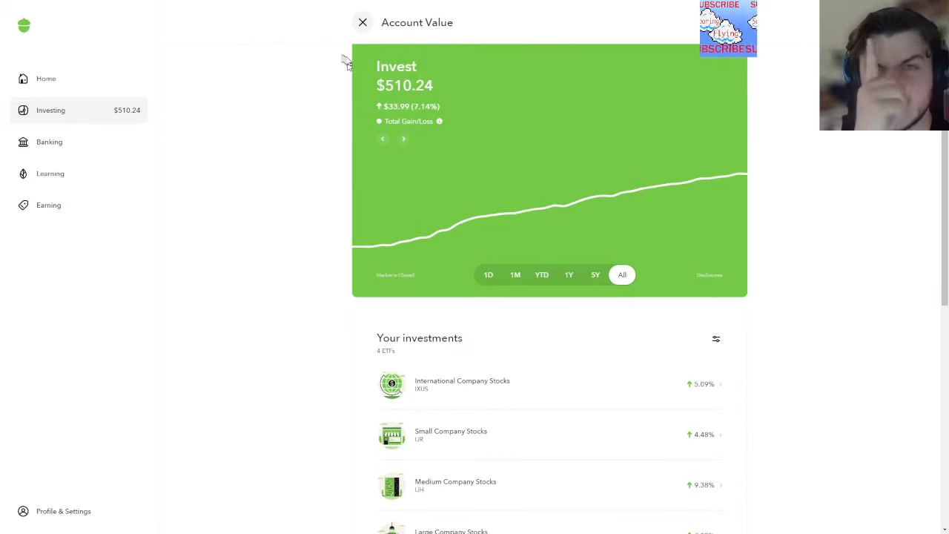
left_click(362, 22)
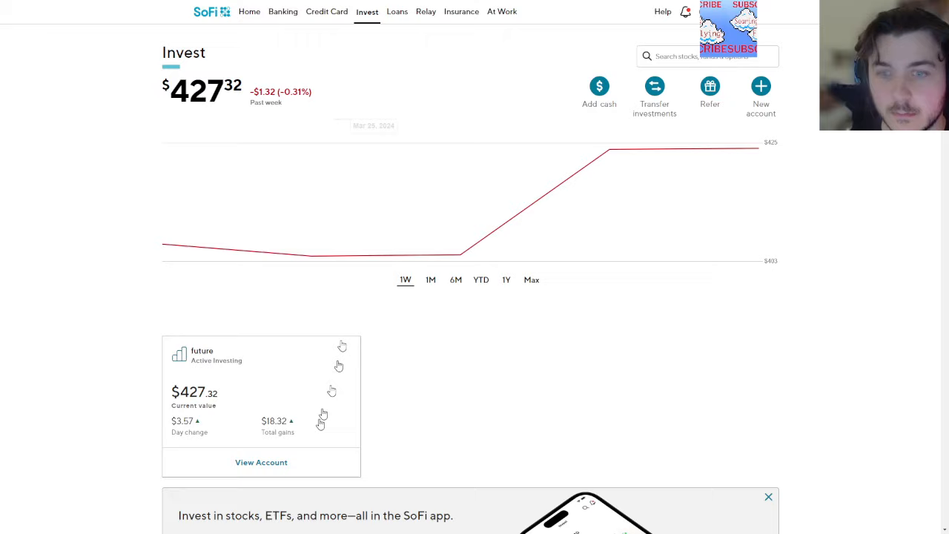
mouse_move(236, 444)
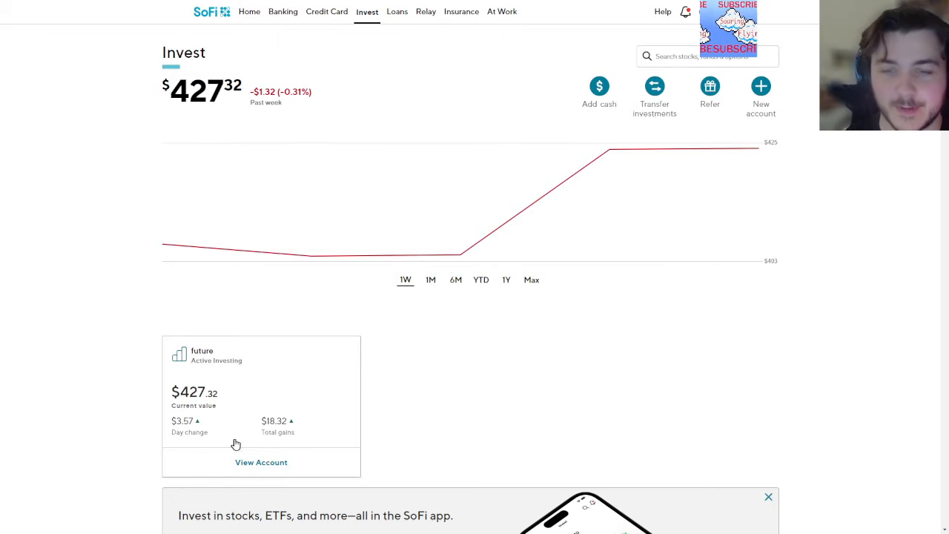
Open the 'future' account at $427.32 and scroll to its My investments holdings list.
left_click(261, 462)
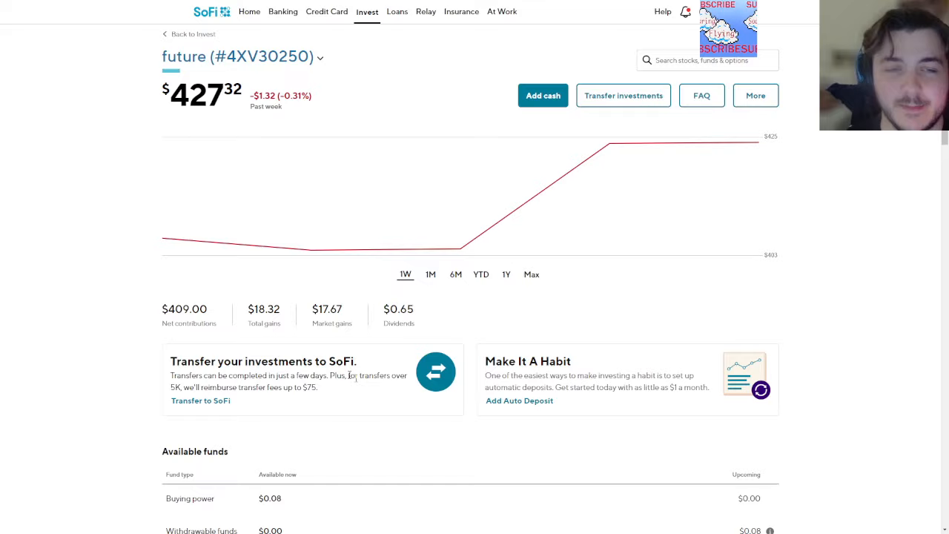
scroll("down", 3)
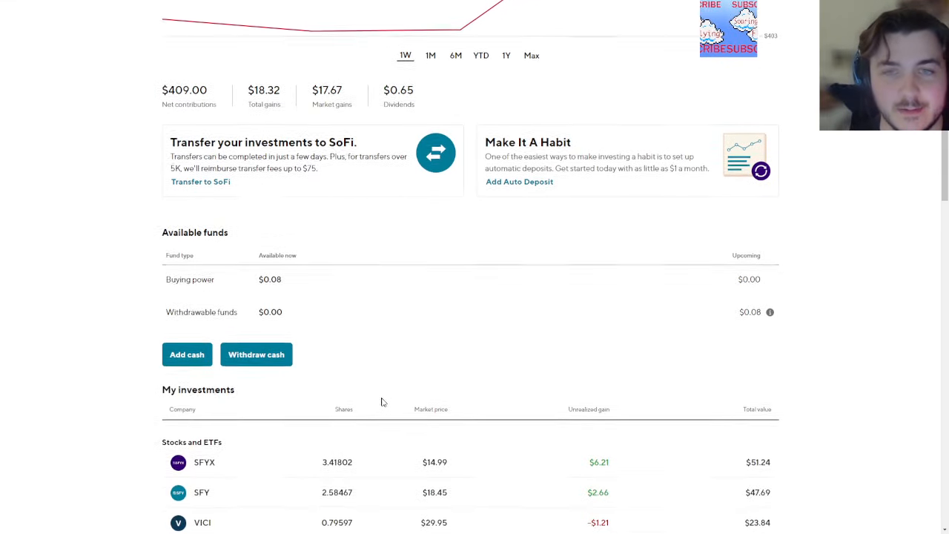
scroll("down", 3)
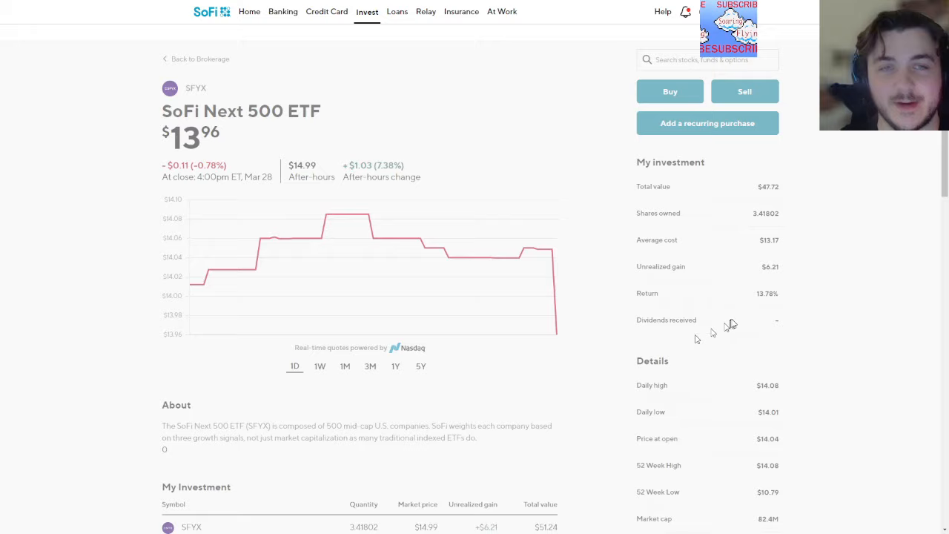
View the SFYX price chart over one week, one month, then three months.
left_click(320, 364)
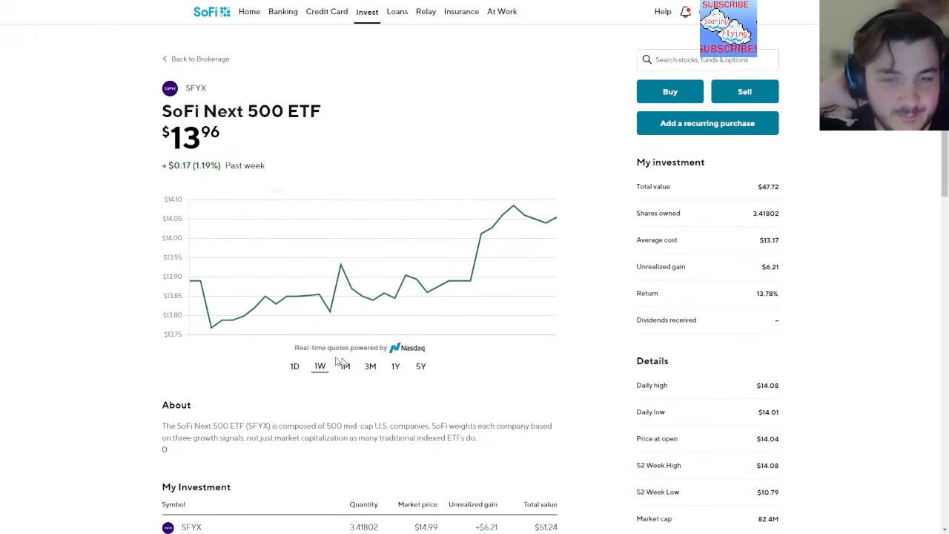
left_click(344, 364)
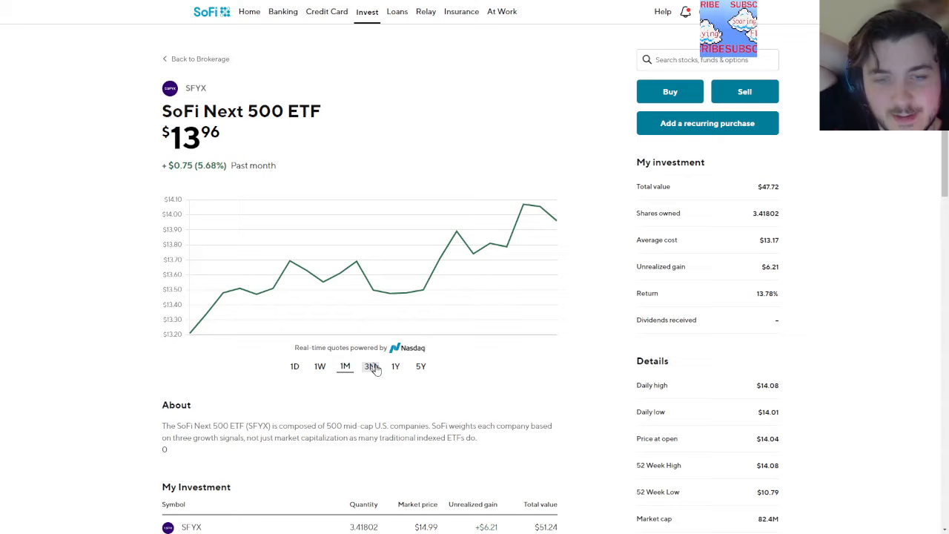
left_click(371, 365)
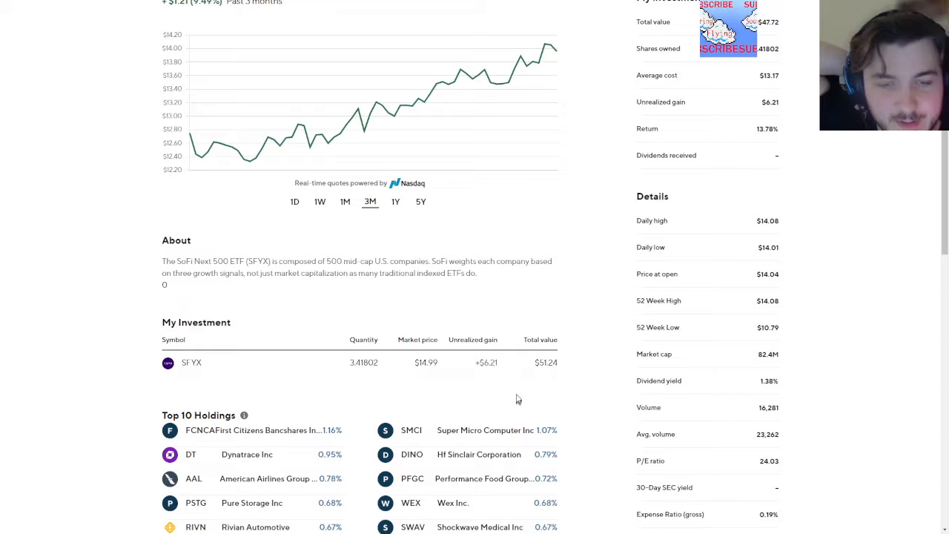
Scroll through the SFYX details and back to the account's stock and ETF holdings.
scroll("down", 3)
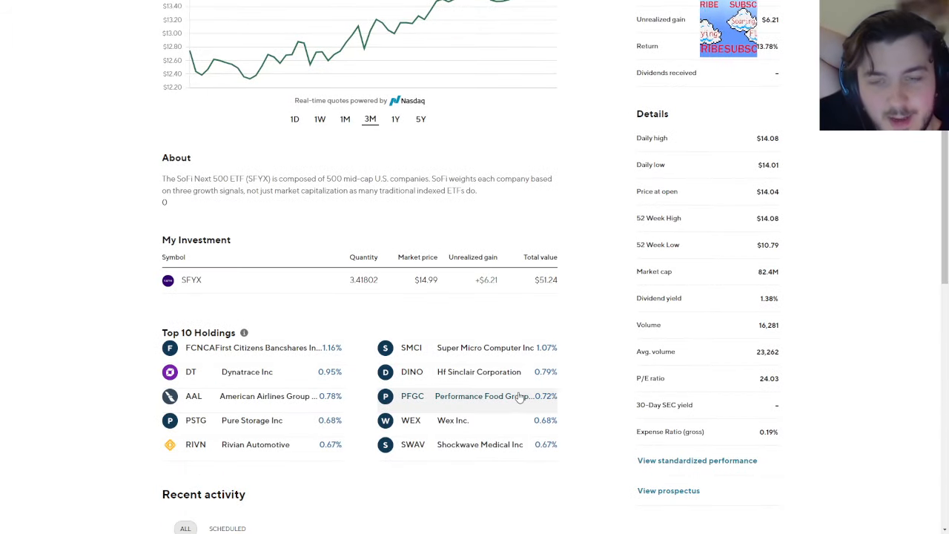
scroll("up", 3)
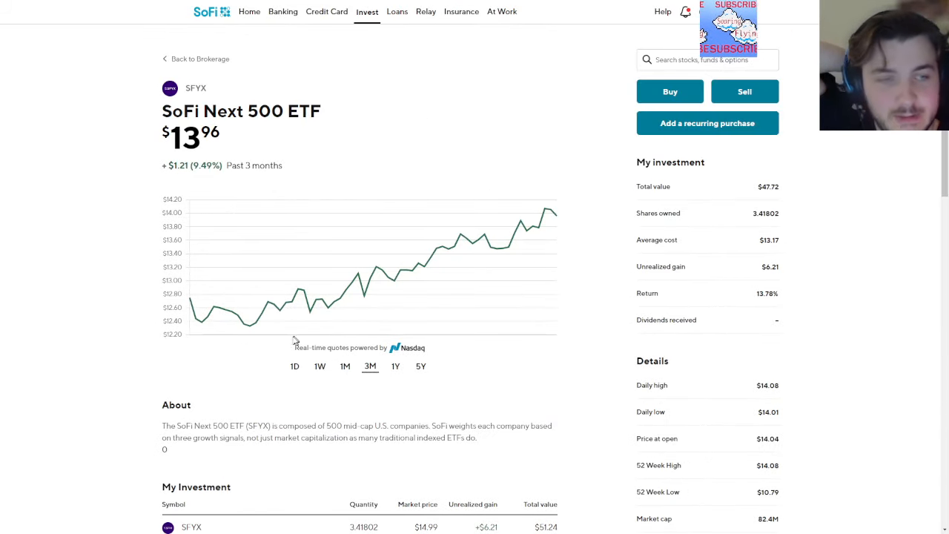
scroll("down", 3)
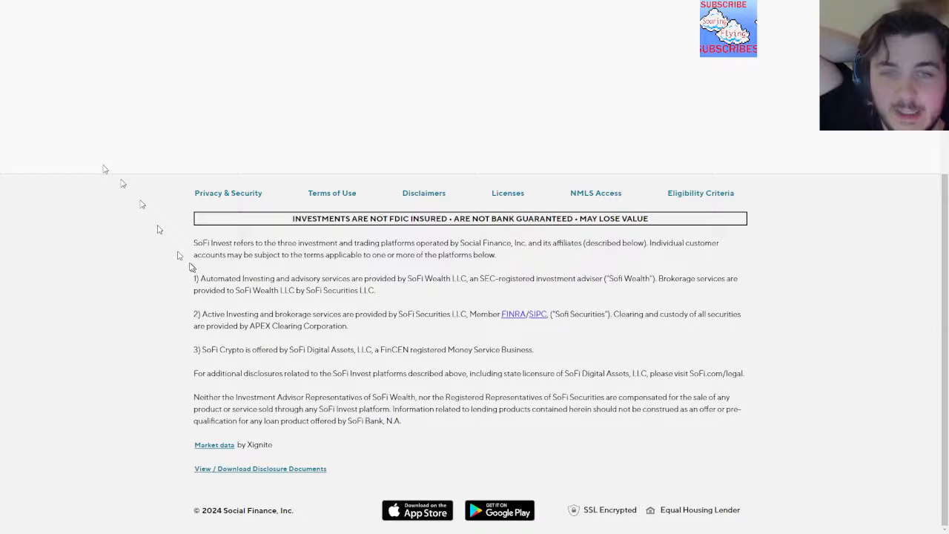
scroll("up", 3)
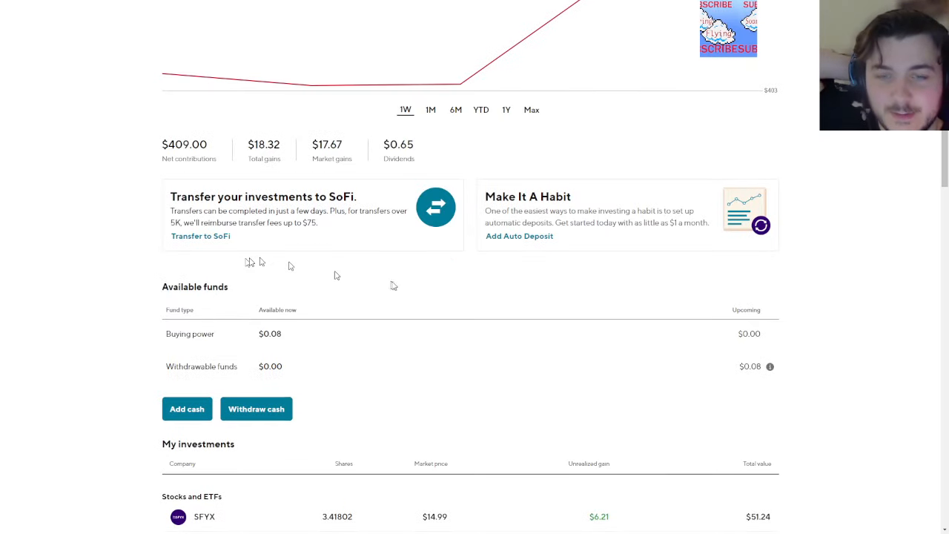
scroll("down", 3)
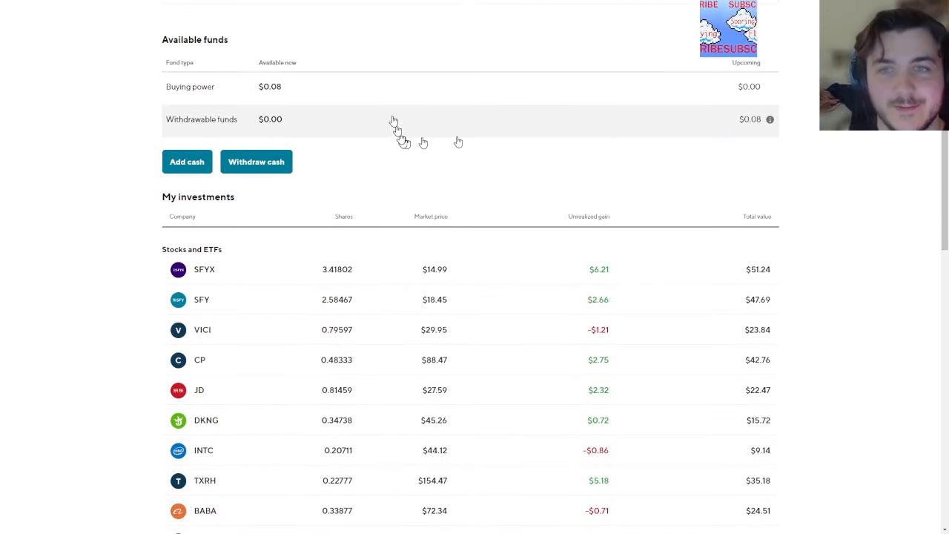
mouse_move(364, 300)
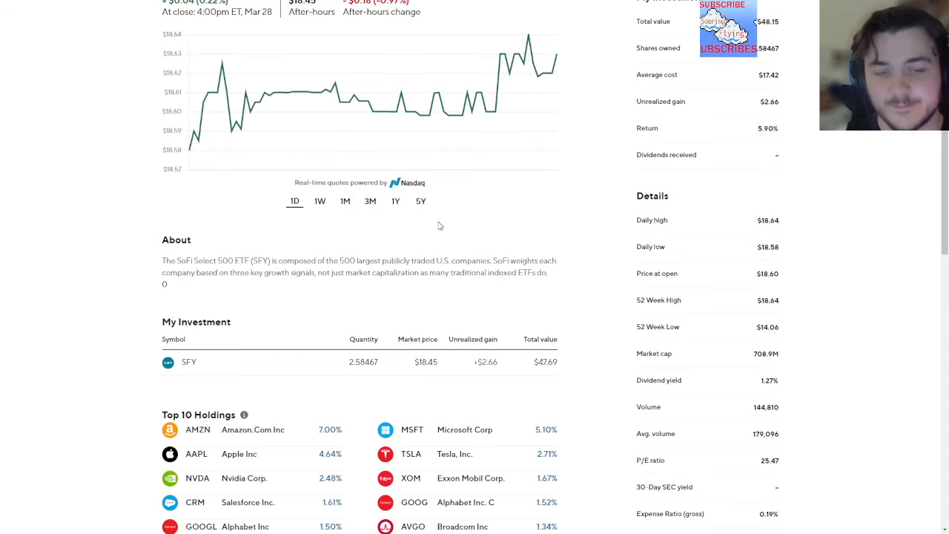
Check the SFY price chart over one-month and three-month ranges, then return to holdings.
scroll("up", 3)
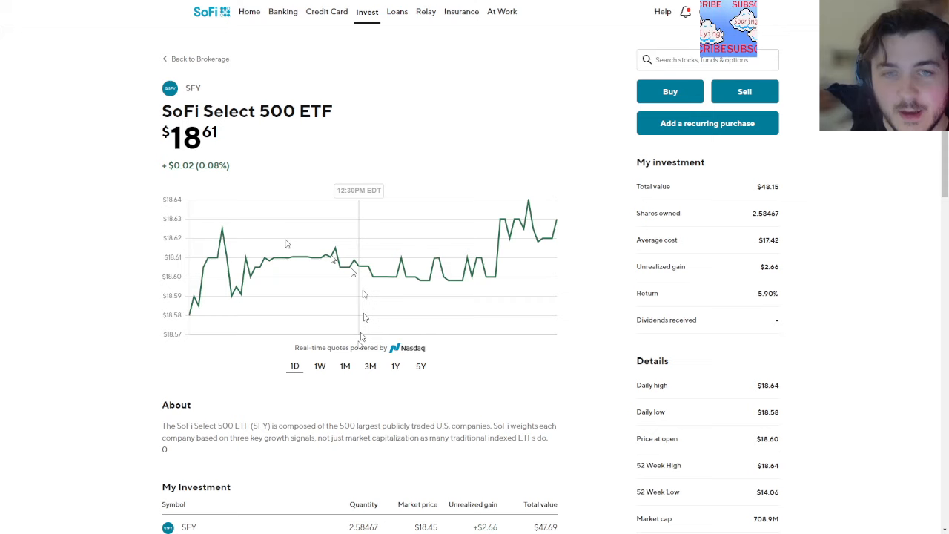
left_click(344, 365)
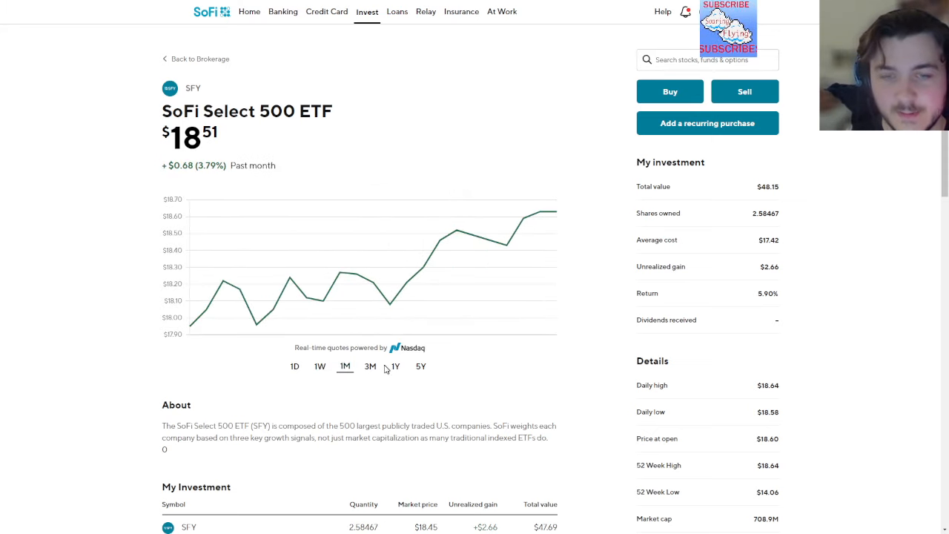
left_click(371, 364)
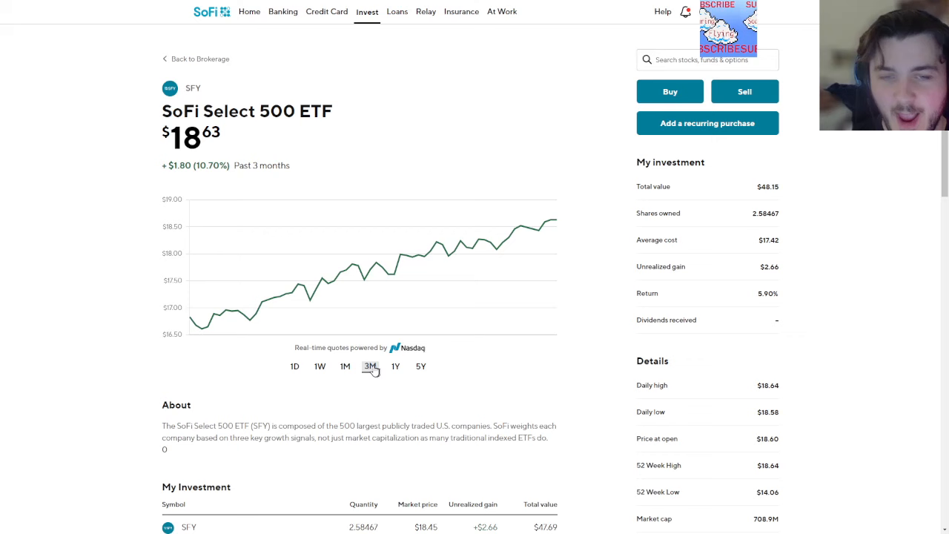
left_click(370, 365)
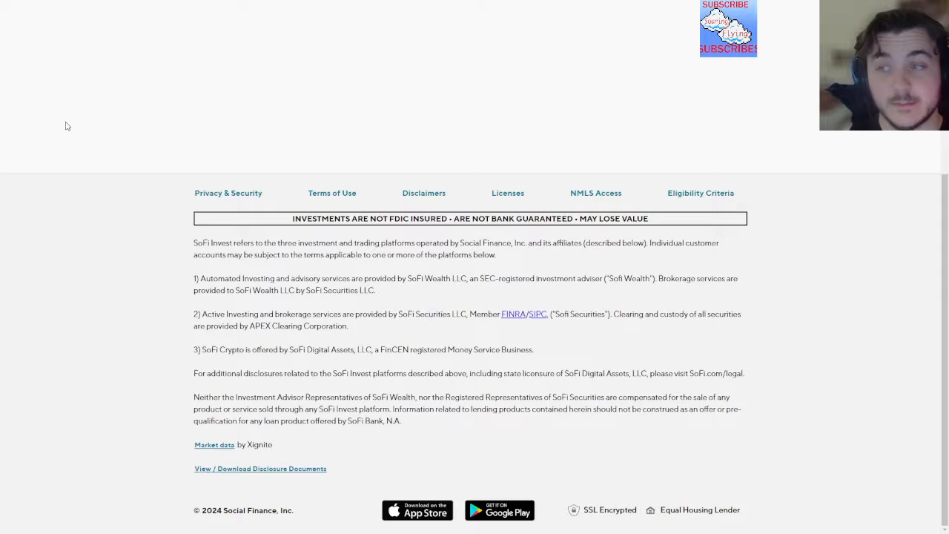
scroll("up", 3)
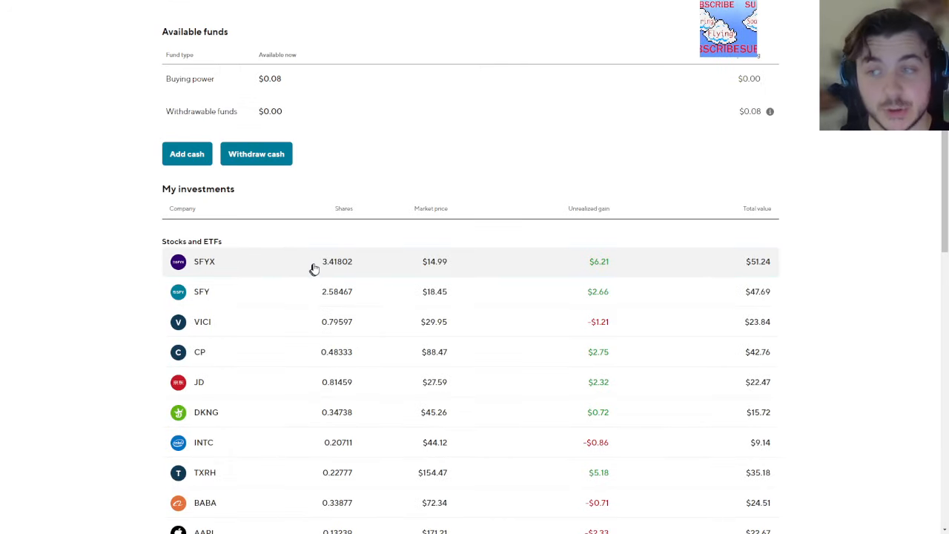
mouse_move(314, 264)
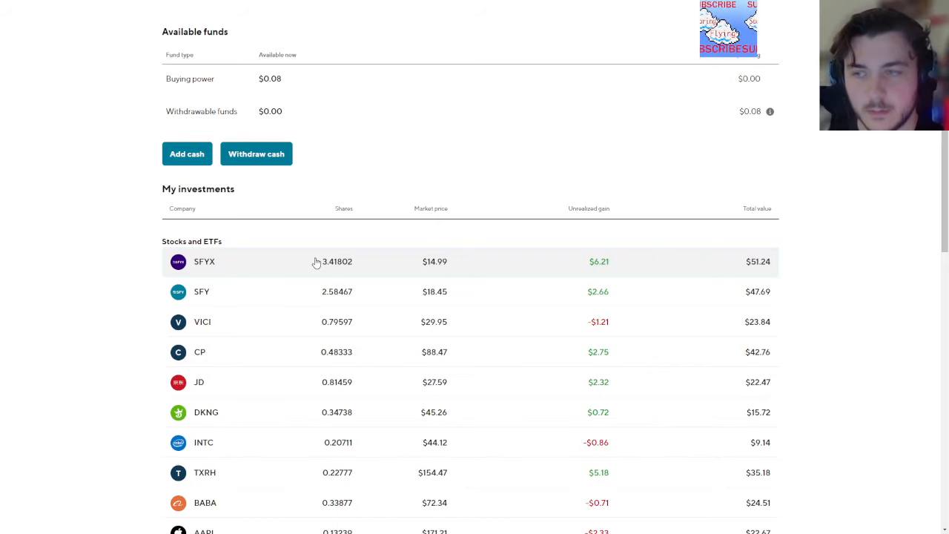
mouse_move(268, 326)
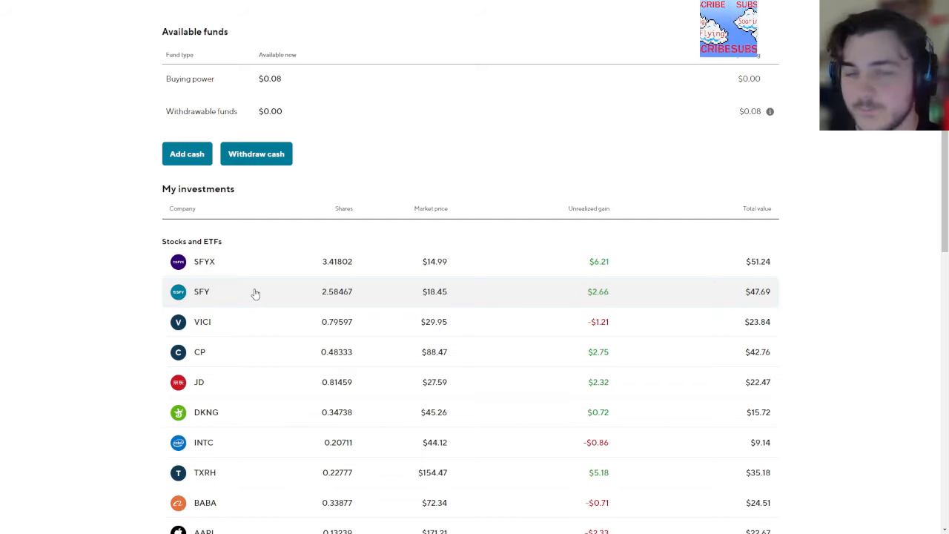
mouse_move(282, 351)
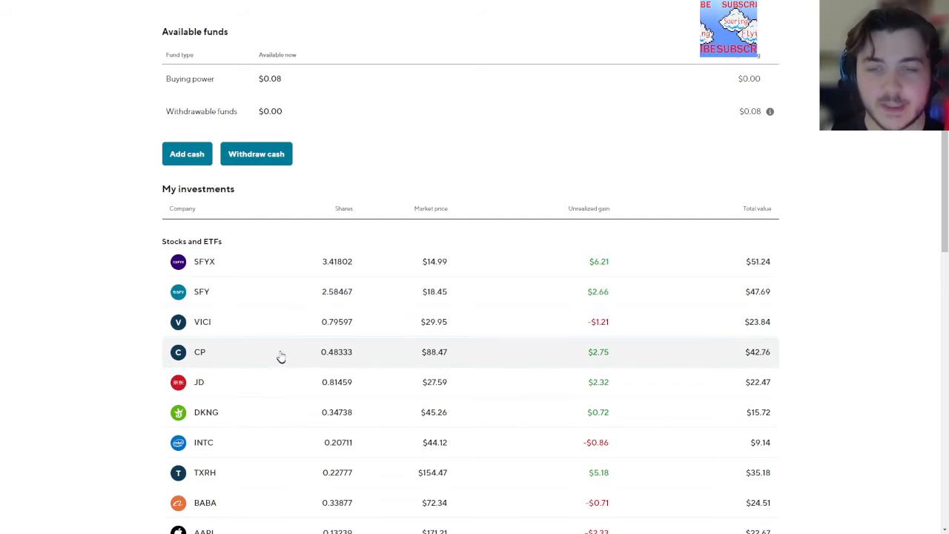
scroll("down", 3)
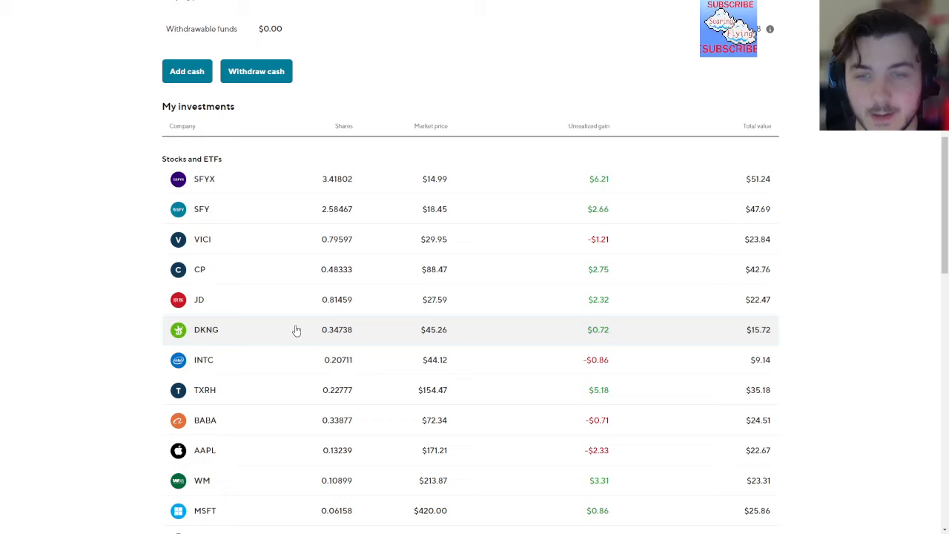
mouse_move(281, 415)
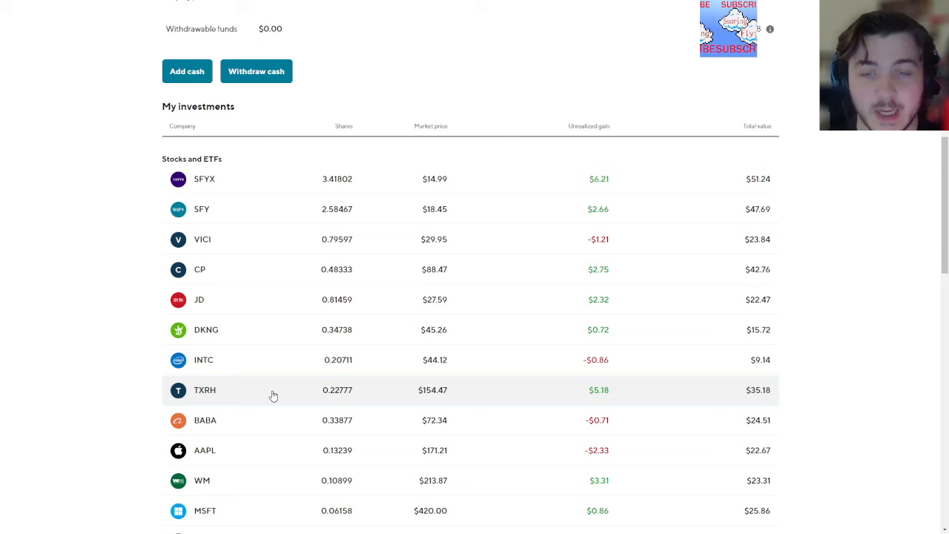
mouse_move(237, 353)
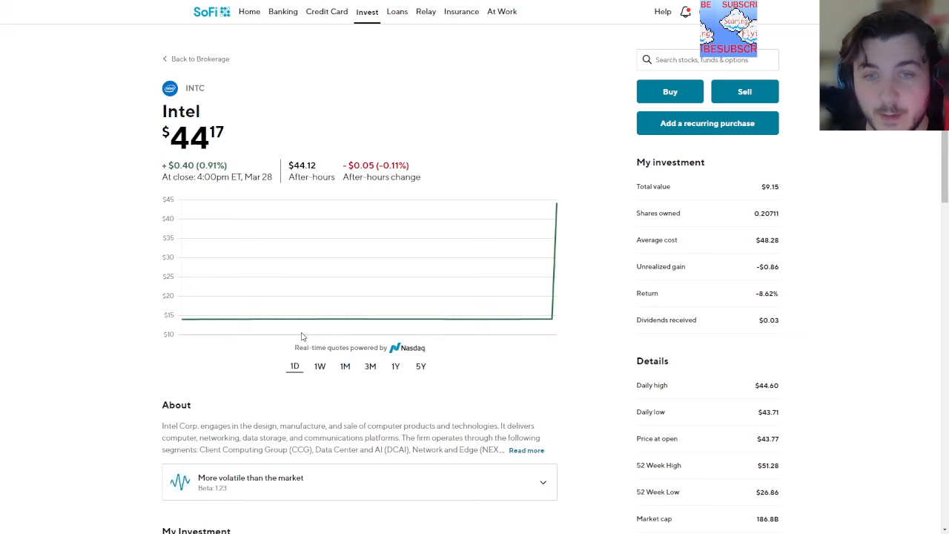
left_click(320, 364)
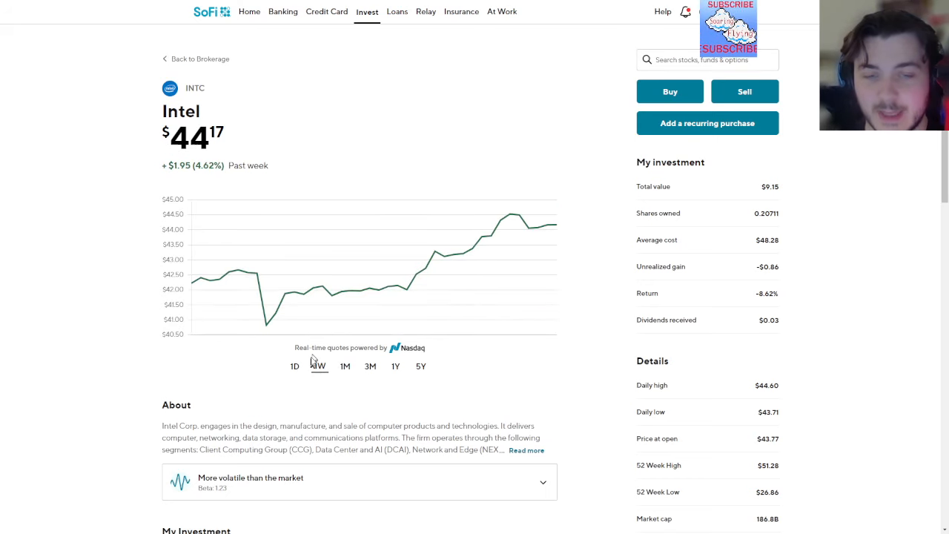
left_click(320, 364)
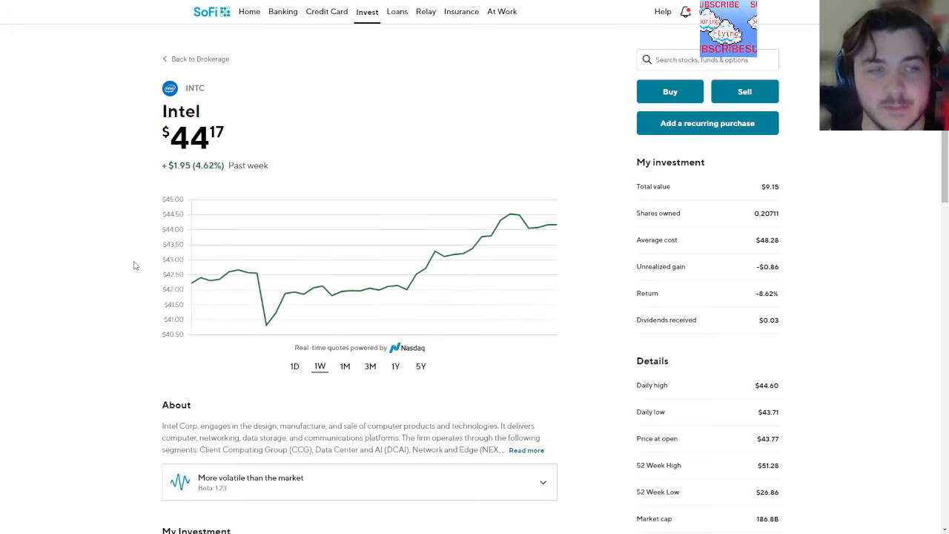
scroll("down", 3)
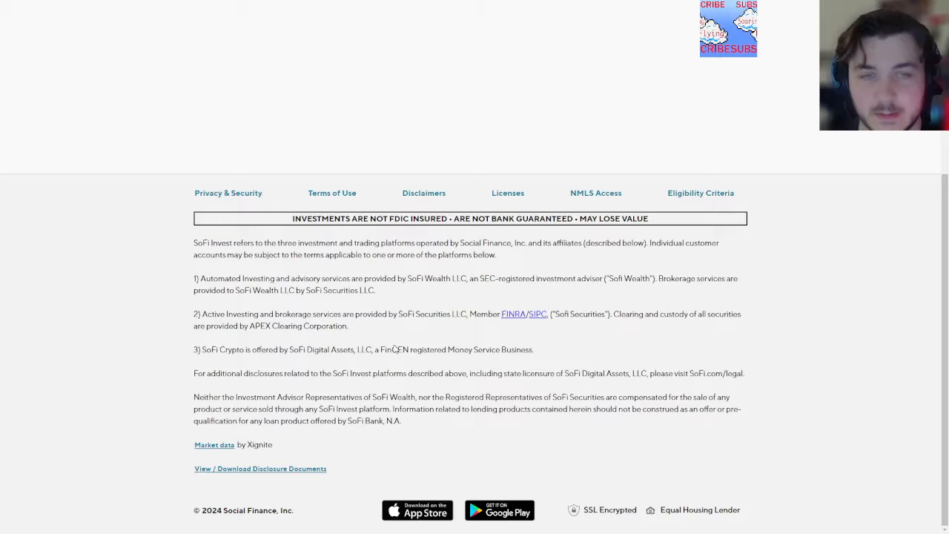
scroll("up", 3)
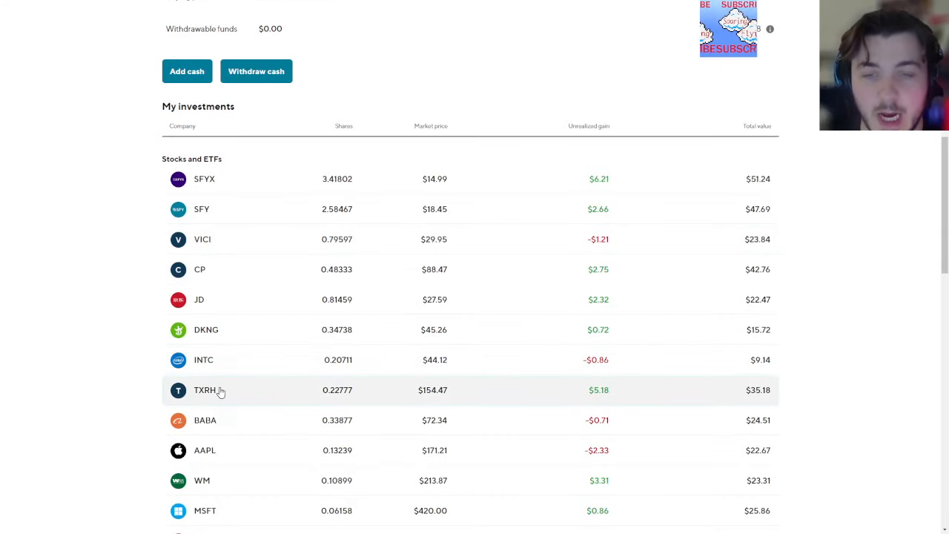
left_click(207, 388)
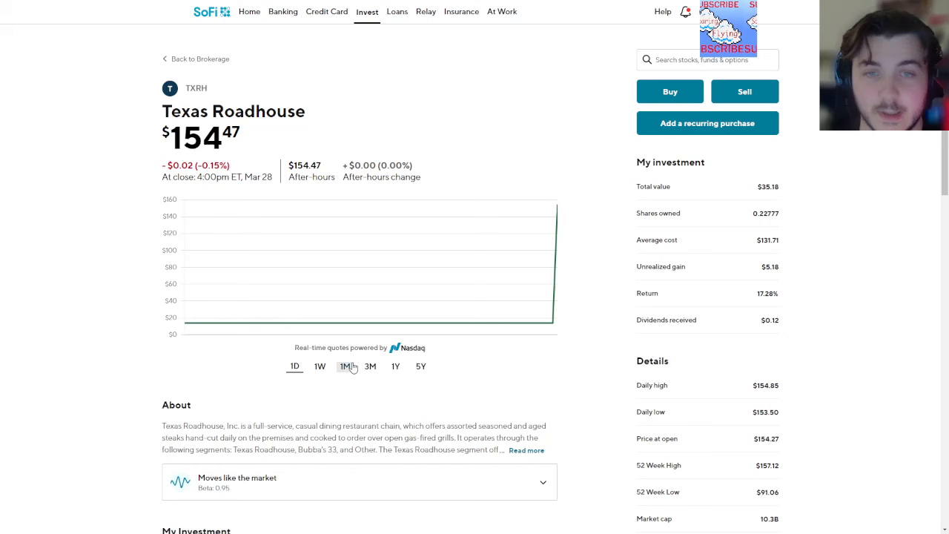
left_click(370, 364)
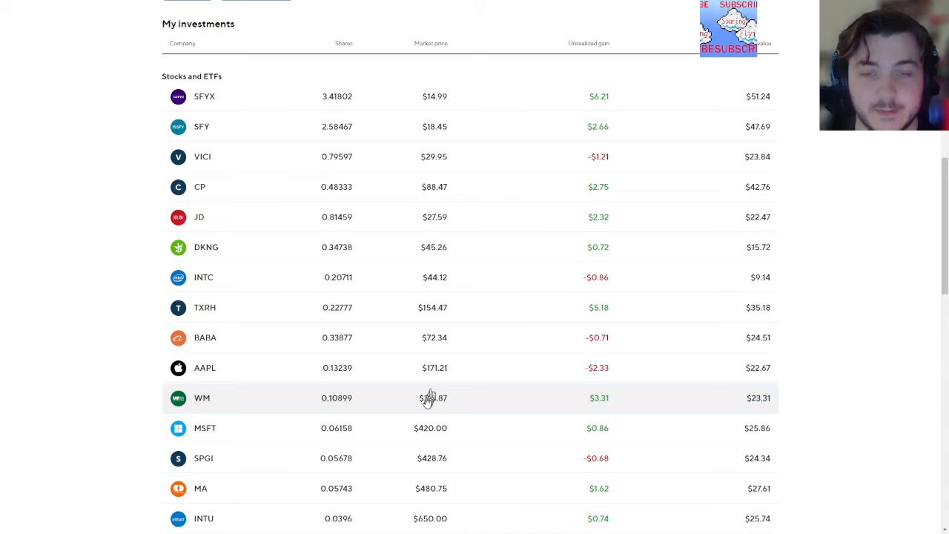
Scroll the My investments list down to META and the $427.24 total.
scroll("down", 3)
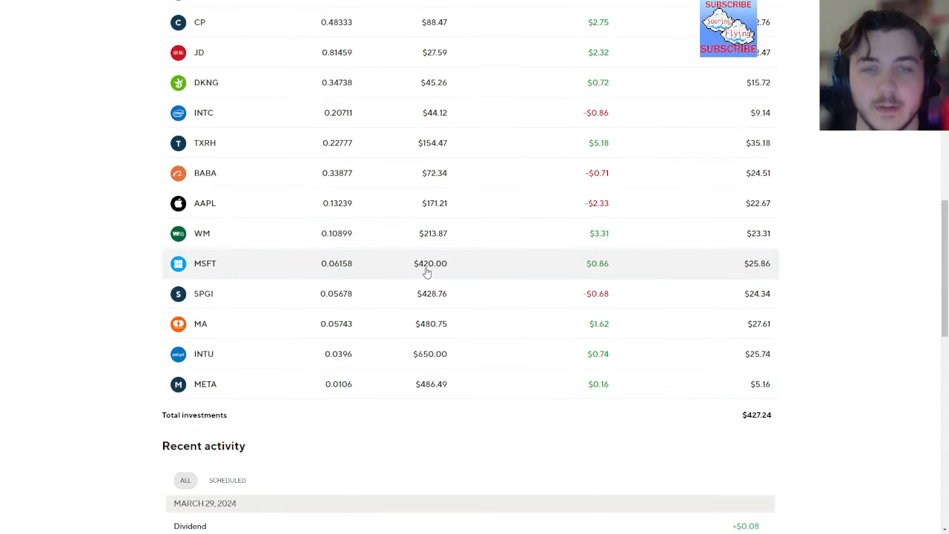
mouse_move(433, 308)
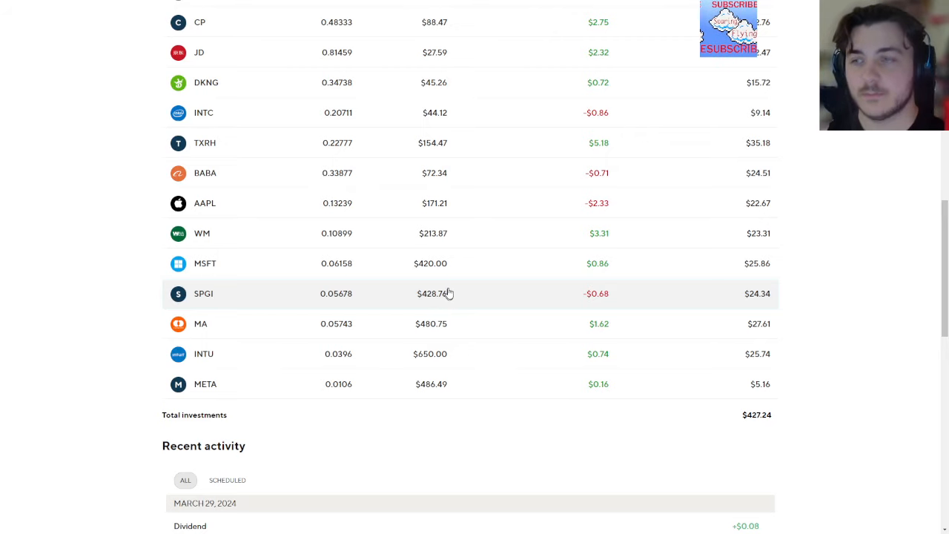
mouse_move(456, 289)
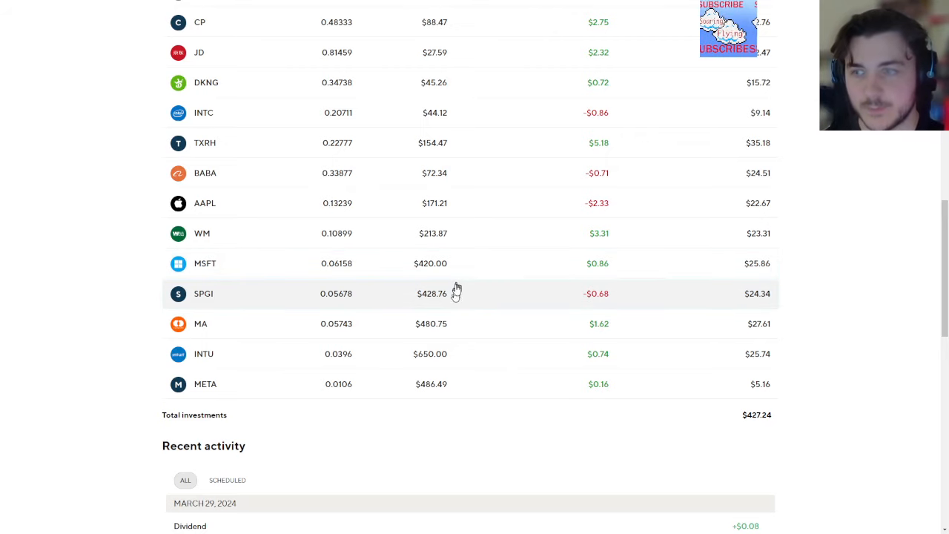
mouse_move(363, 329)
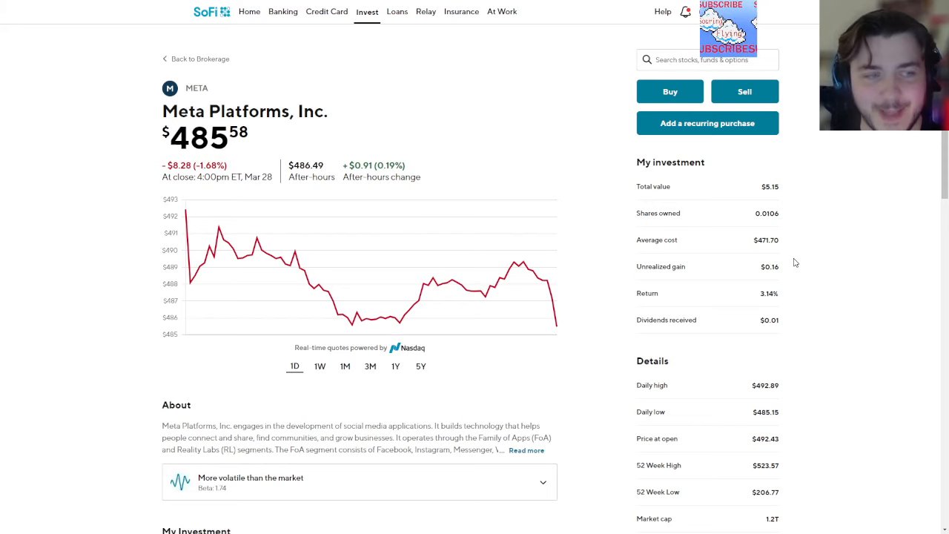
View Meta's chart over three months and one year, then scroll down toward Back to Invest.
left_click(371, 364)
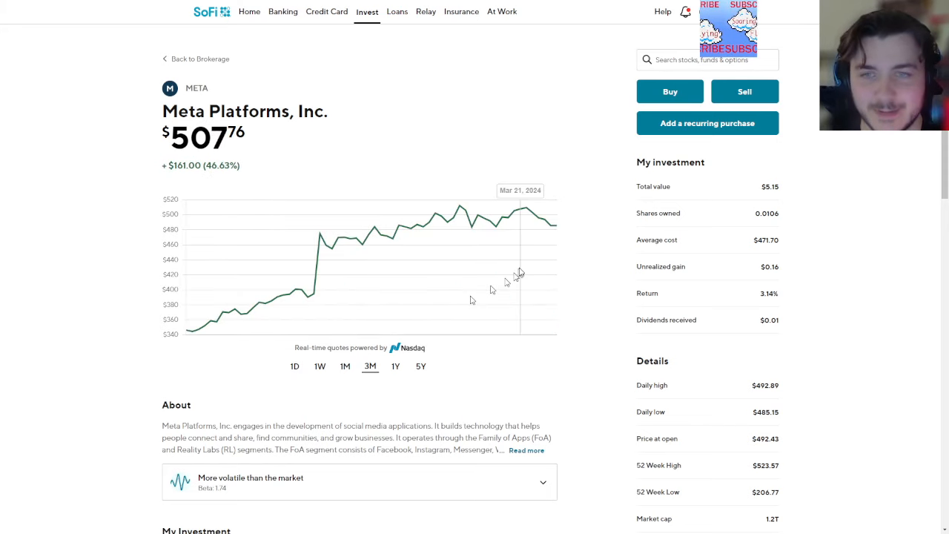
left_click(394, 365)
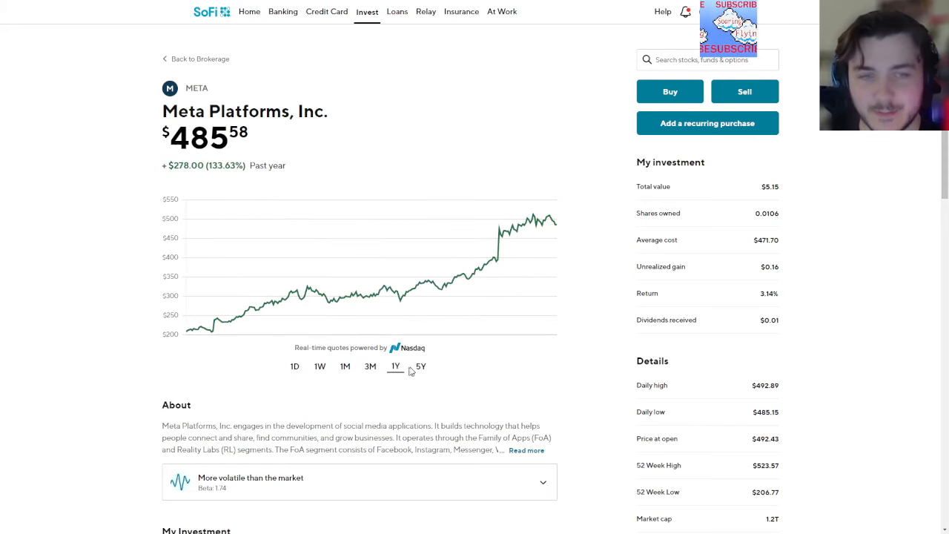
scroll("down", 3)
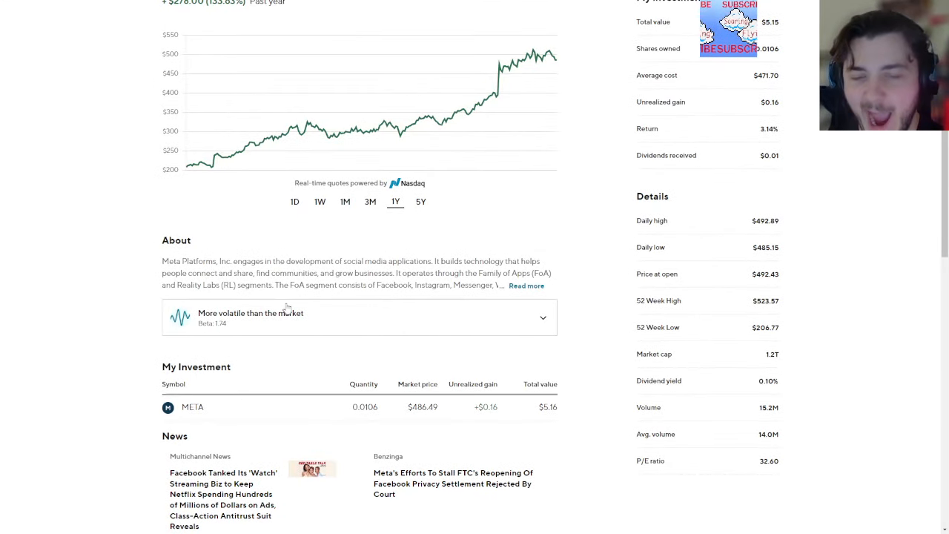
scroll("down", 3)
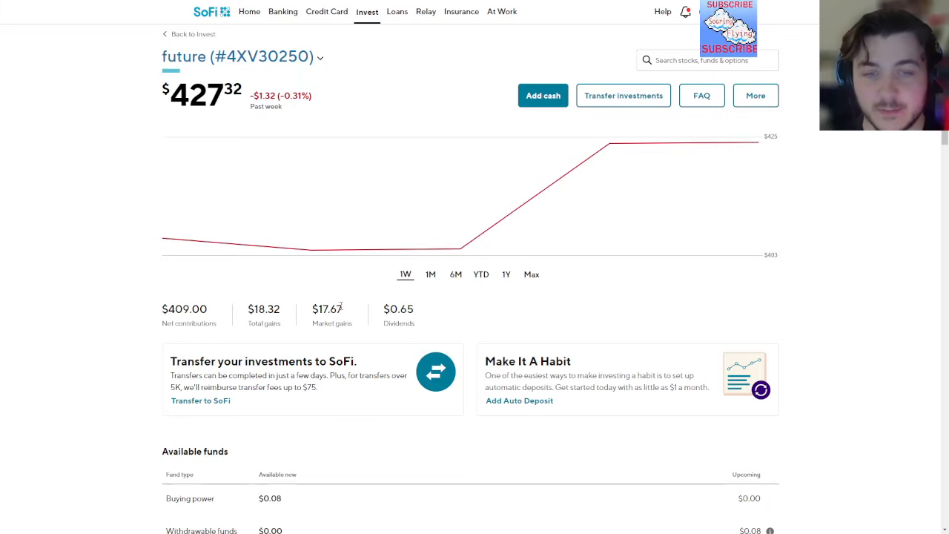
scroll("down", 3)
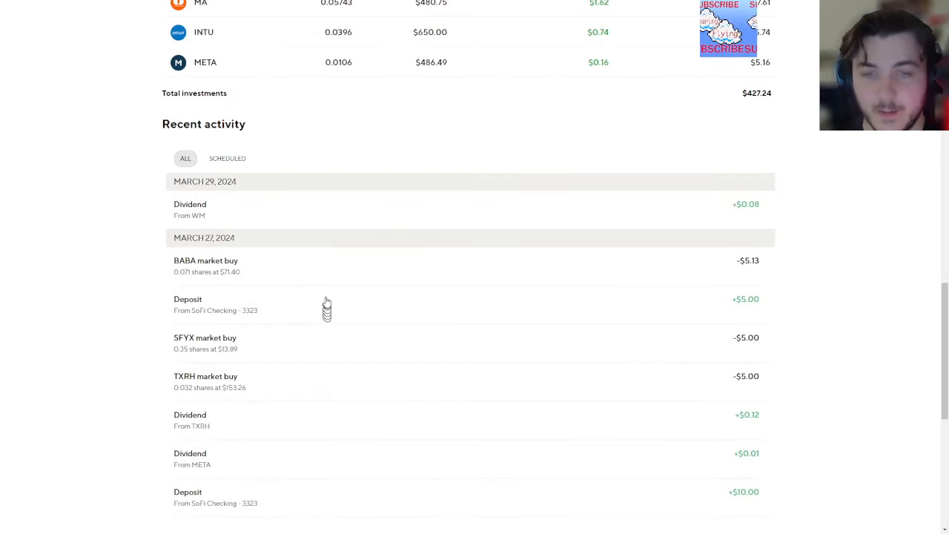
mouse_move(830, 181)
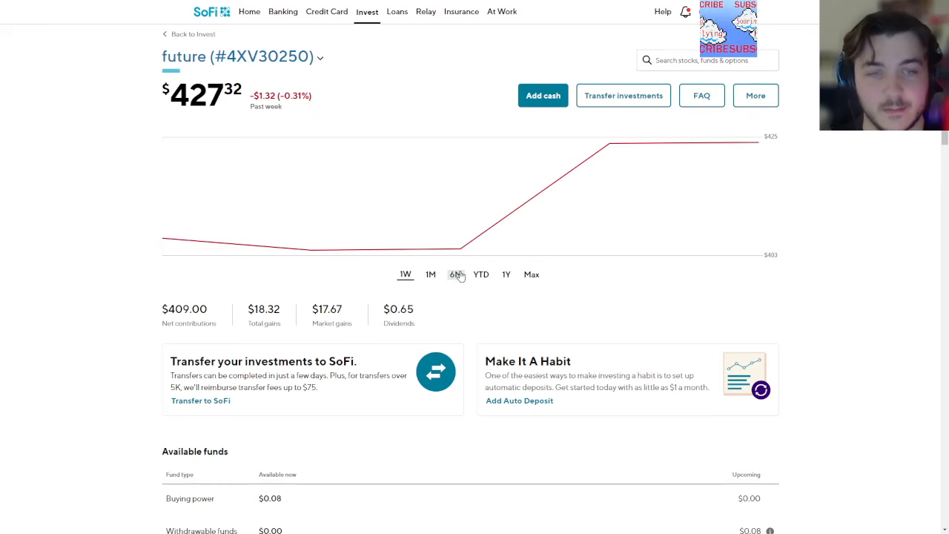
Cycle the account performance chart through 6M, YTD, 1Y and Max, ending on all-time at $427.32.
left_click(457, 274)
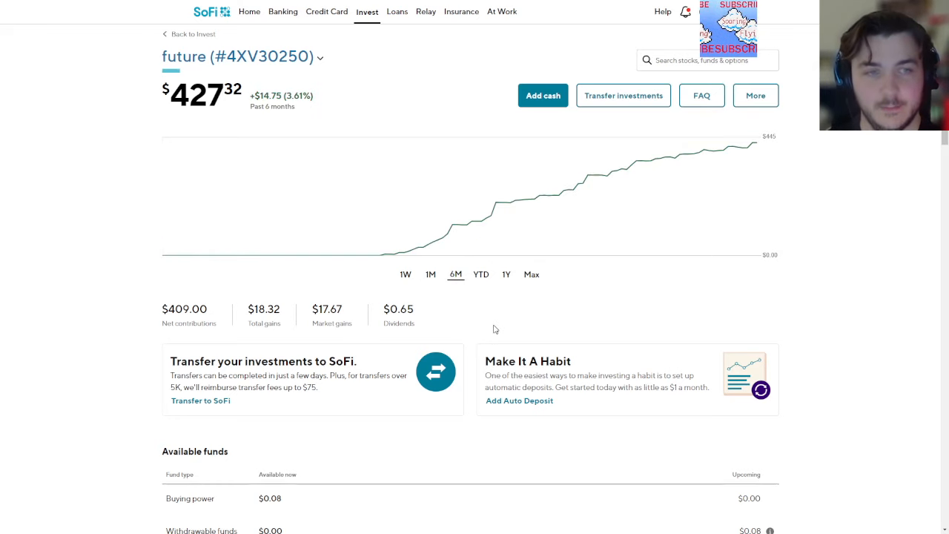
mouse_move(392, 252)
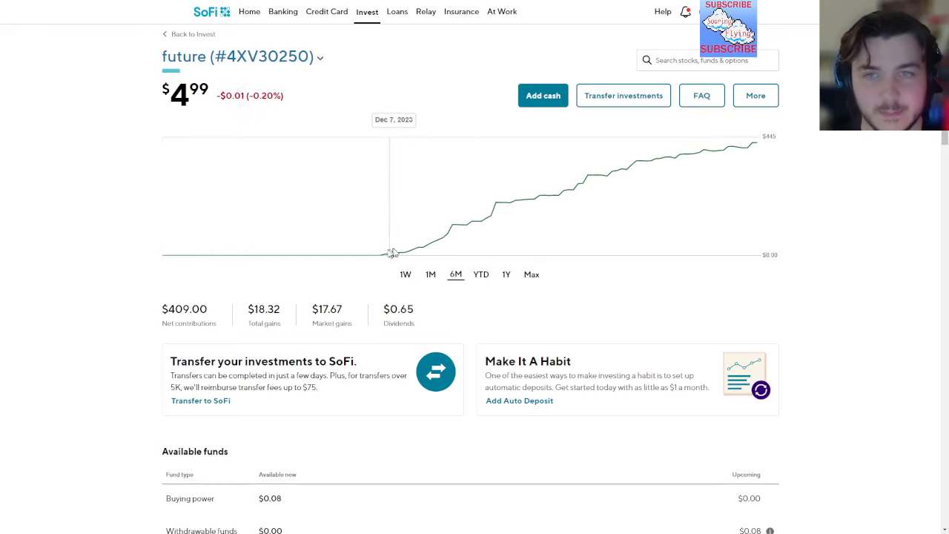
mouse_move(406, 255)
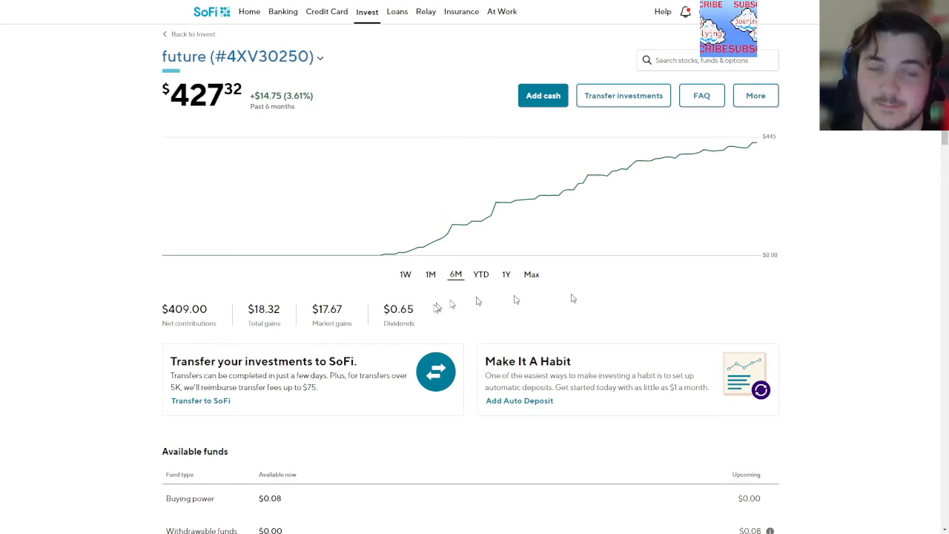
left_click(480, 275)
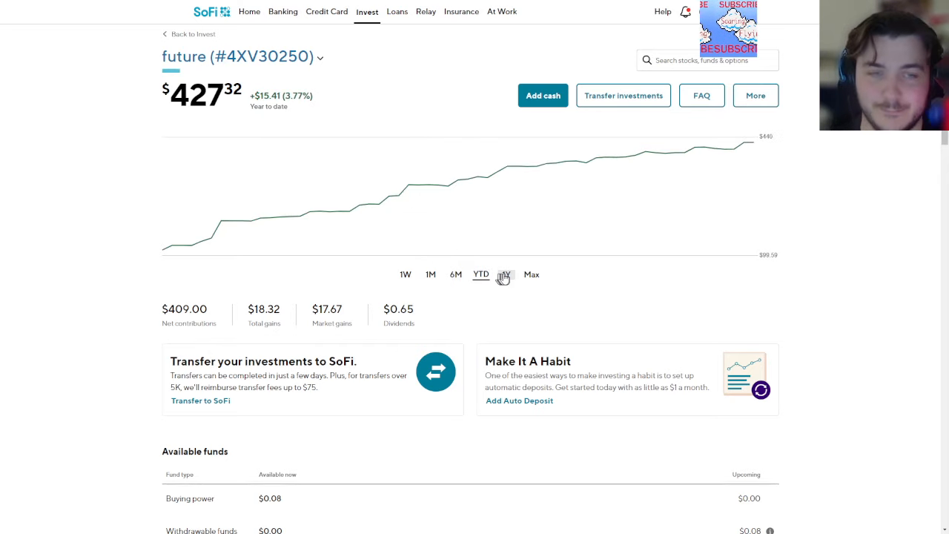
left_click(505, 274)
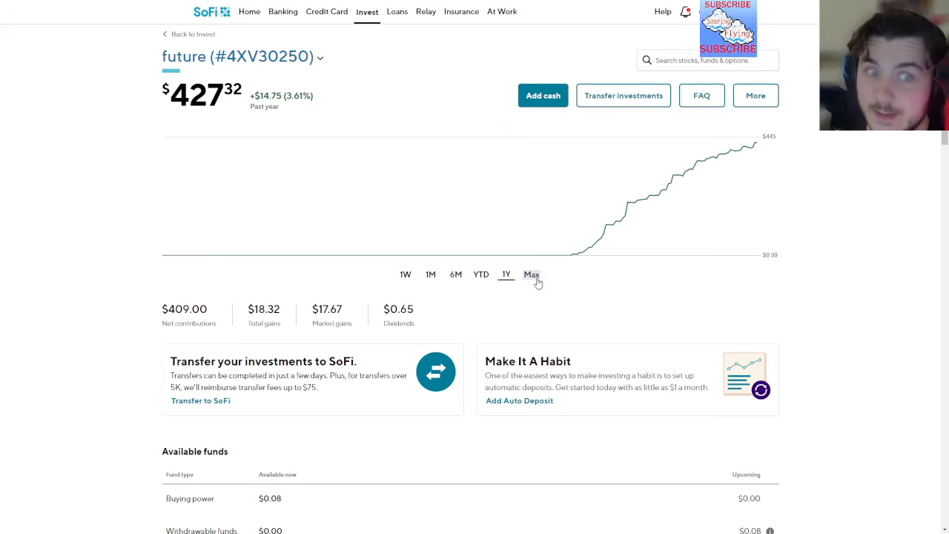
left_click(530, 274)
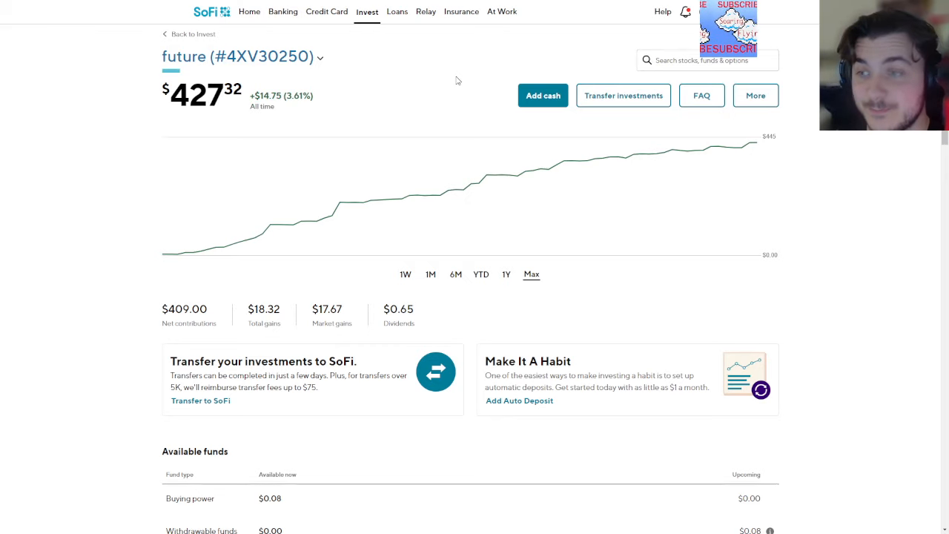
scroll("down", 3)
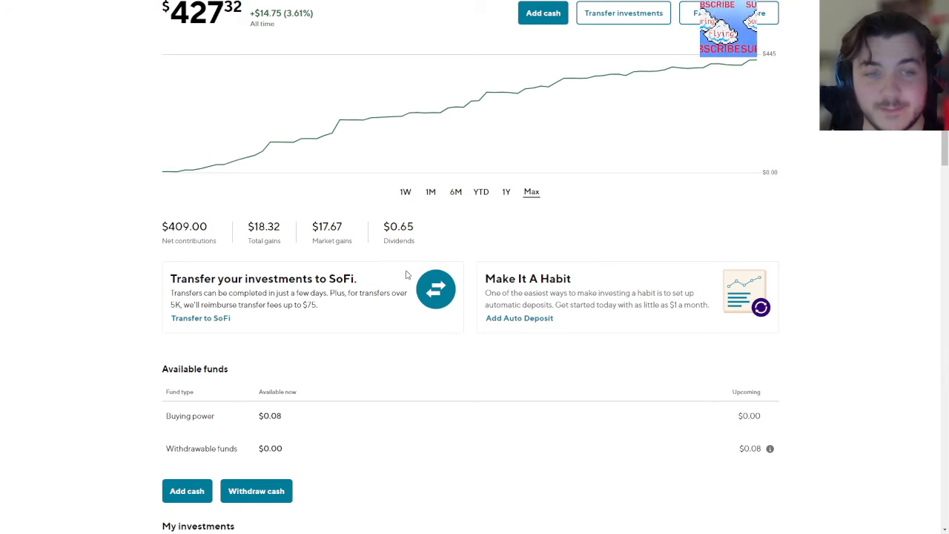
mouse_move(400, 275)
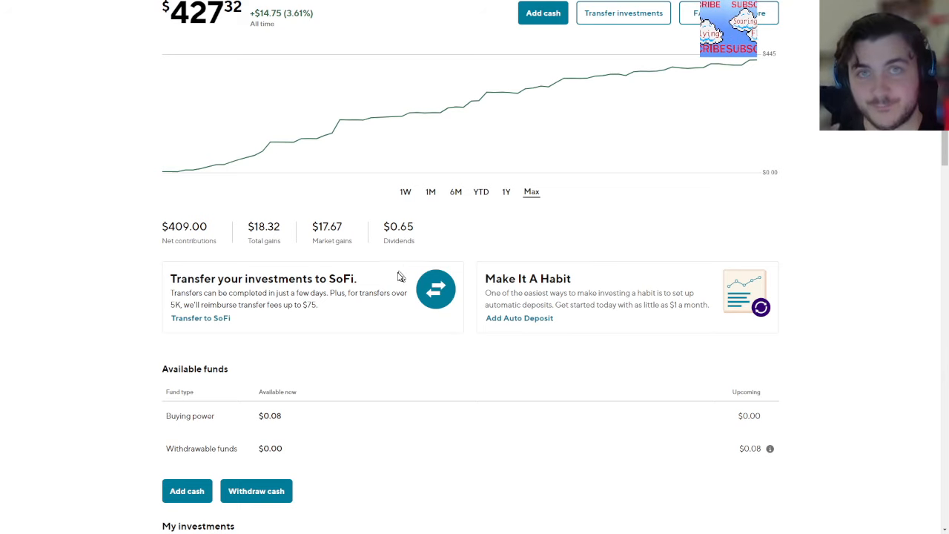
mouse_move(394, 263)
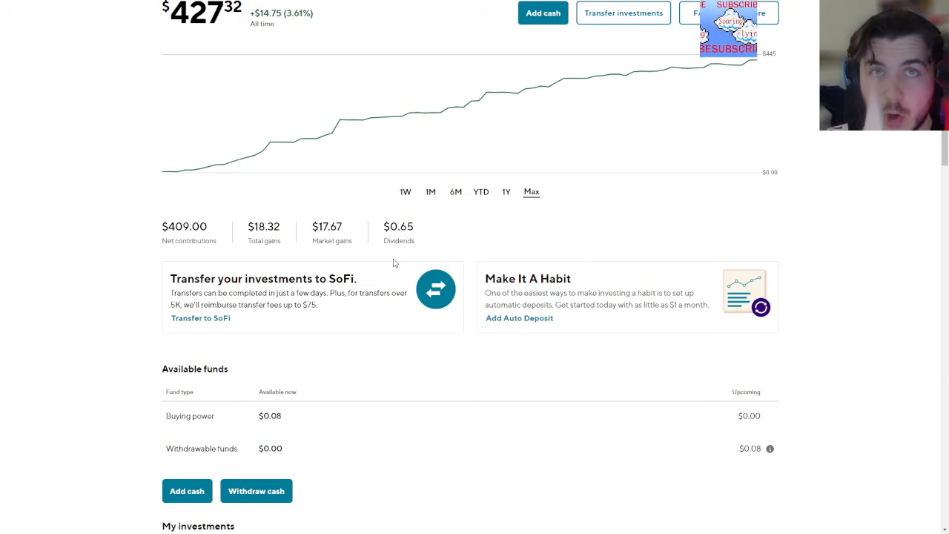